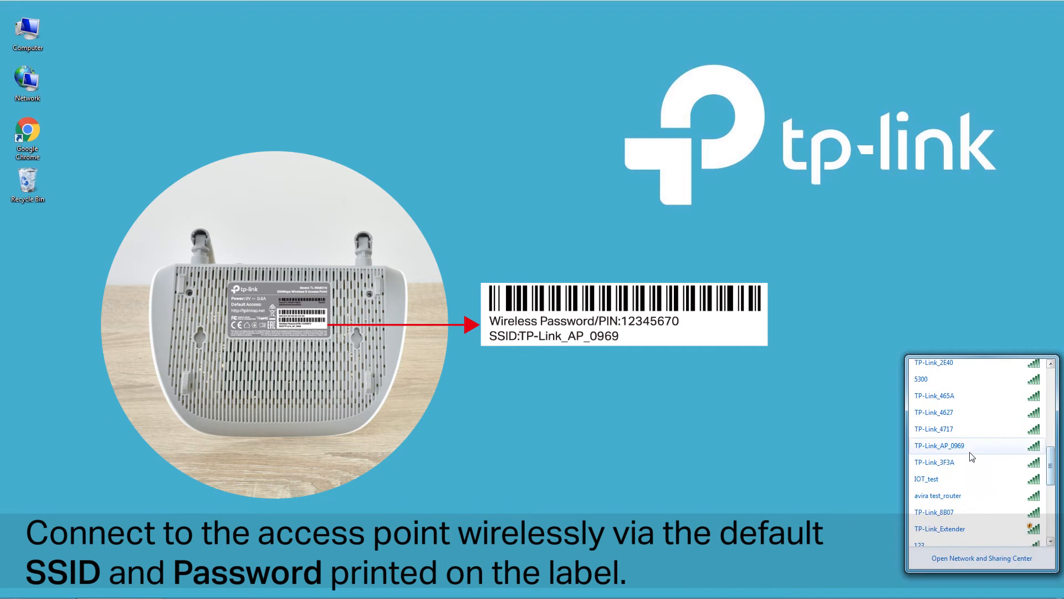
pyautogui.click(939, 445)
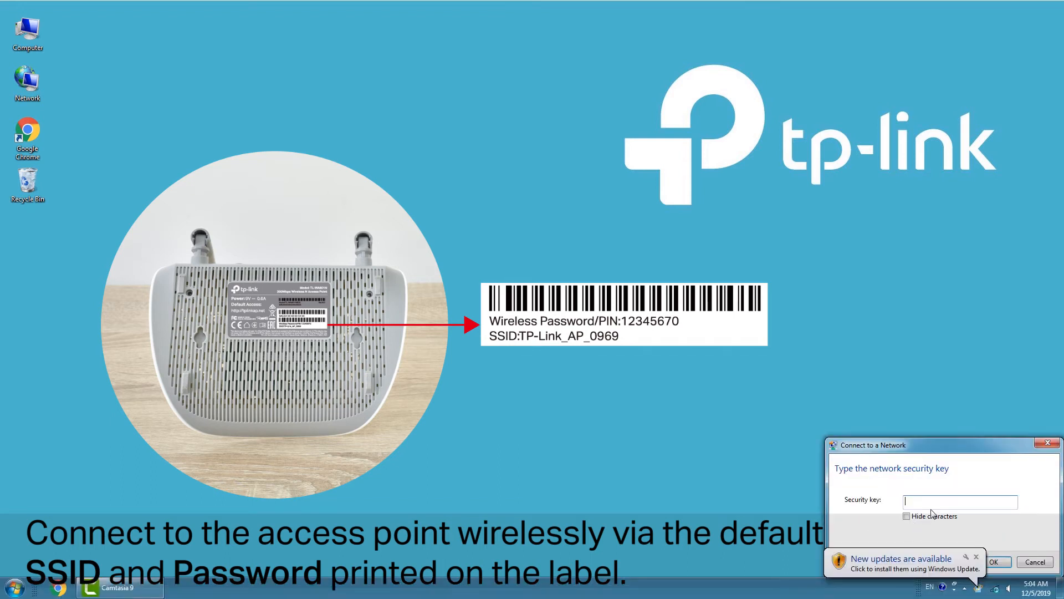
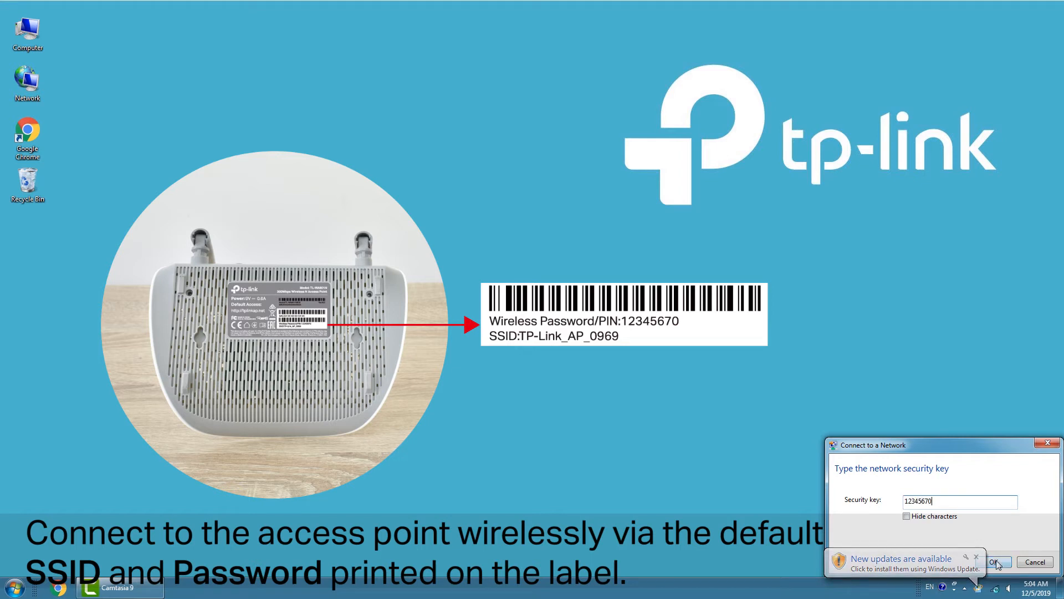
pyautogui.click(1002, 562)
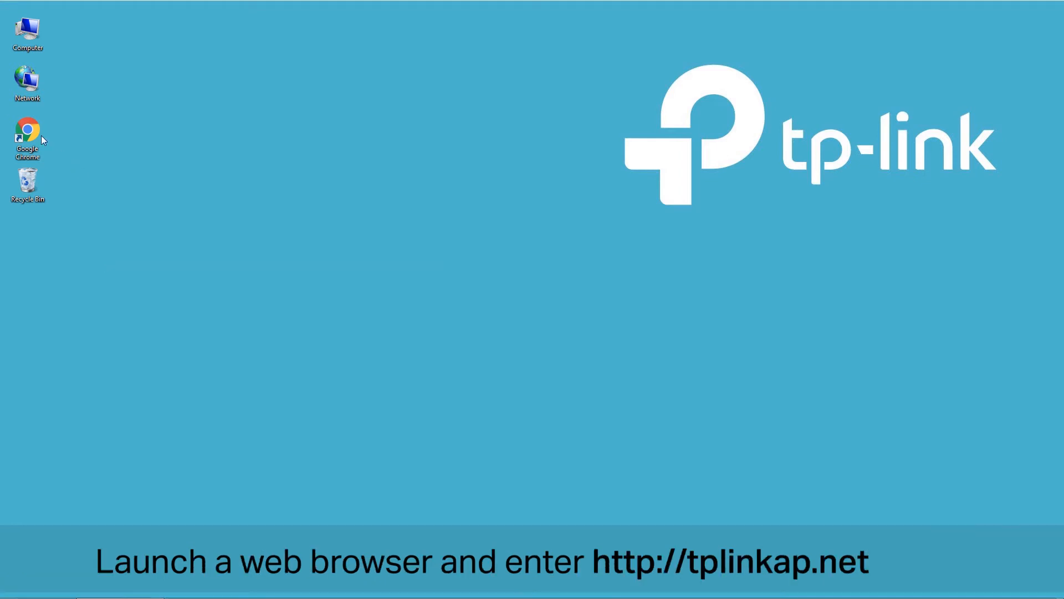
# - Create a new management login password at tplinkap.net and start Quick Setup
pyautogui.doubleClick(27, 128)
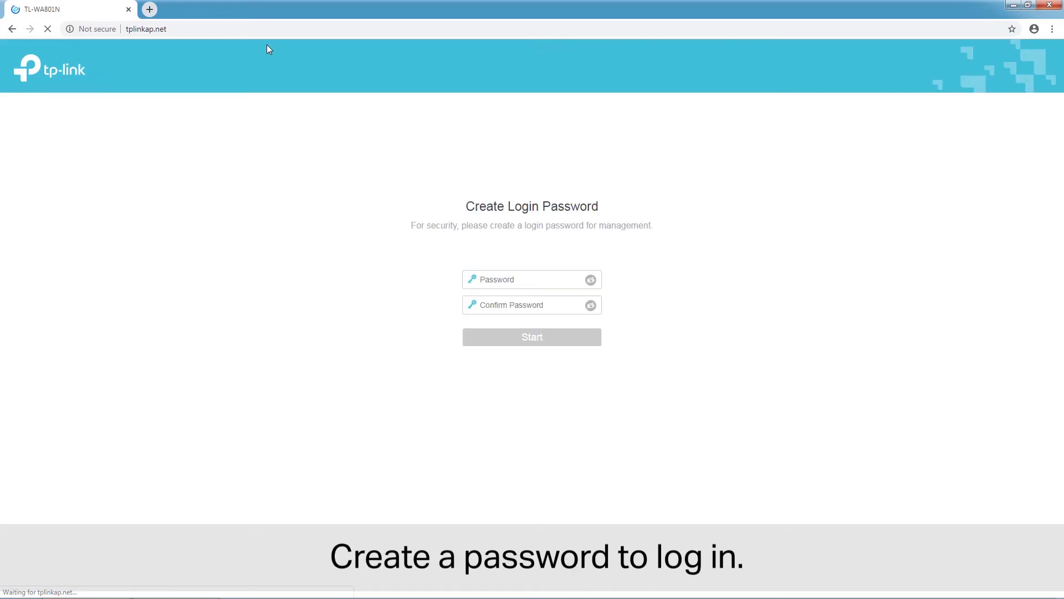
pyautogui.click(532, 279)
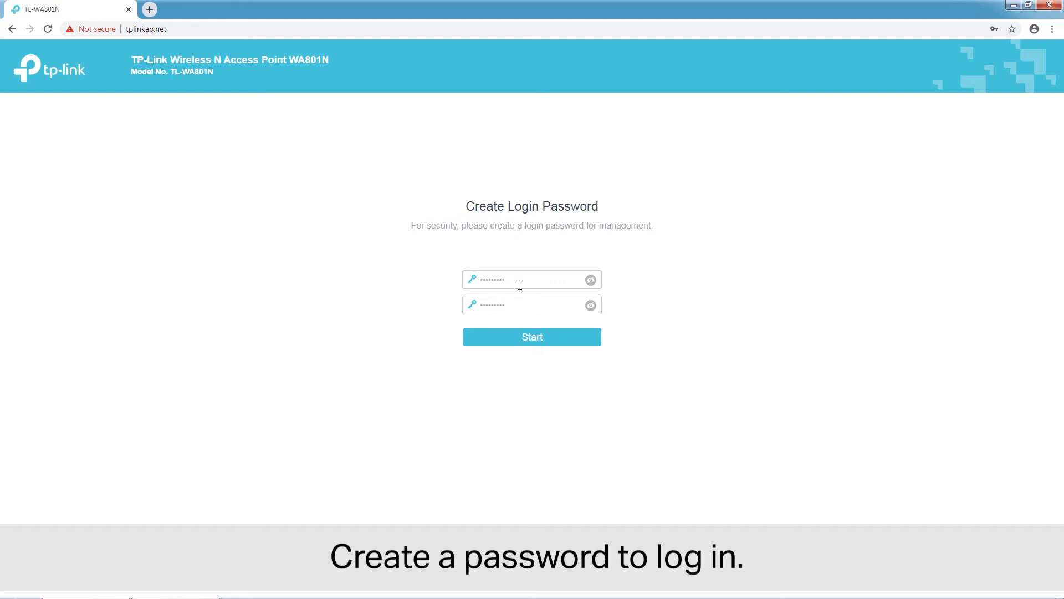
pyautogui.click(532, 337)
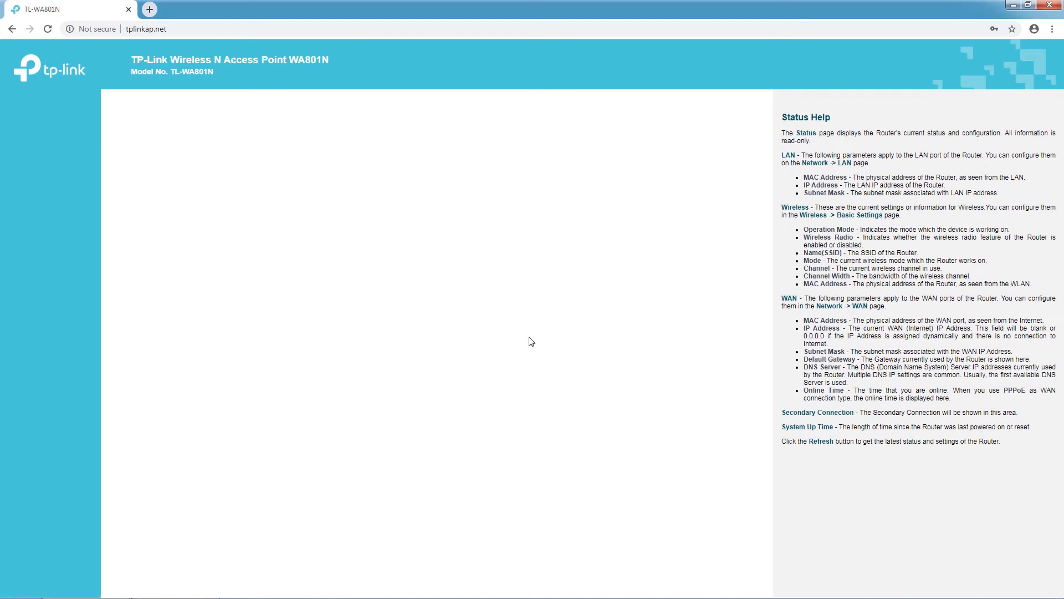
pyautogui.click(34, 110)
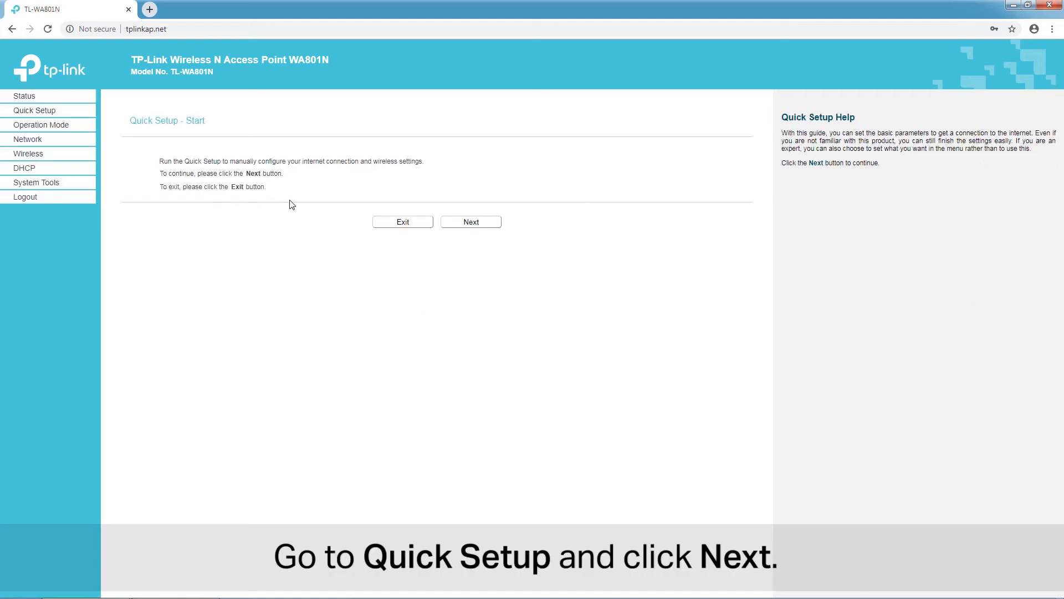
# - Choose Multi-SSID mode, turn VLAN on, and enable SSIDs 2, 3 and 4
pyautogui.click(471, 222)
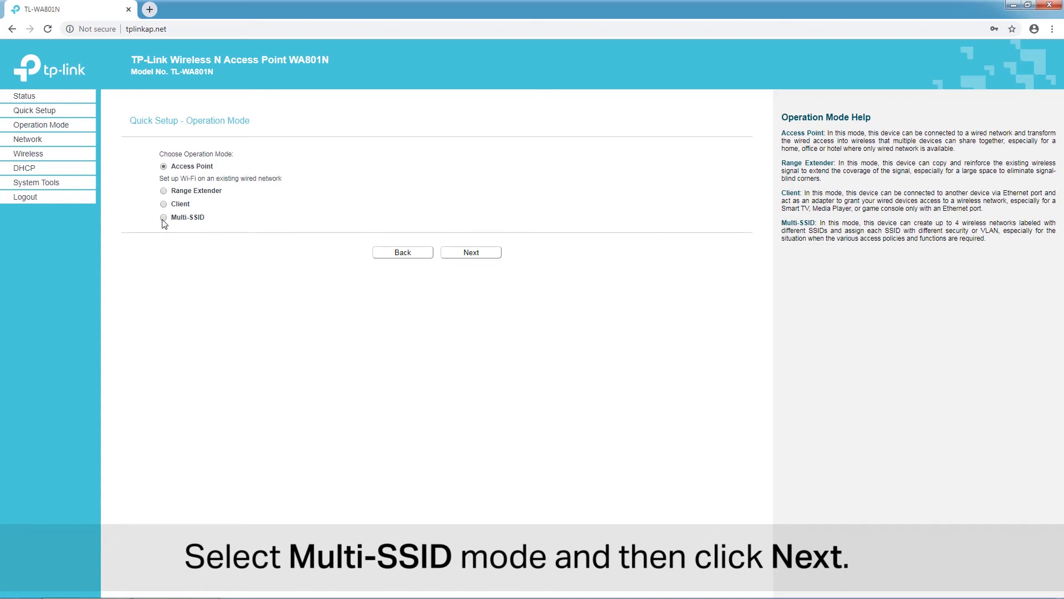
pyautogui.click(165, 217)
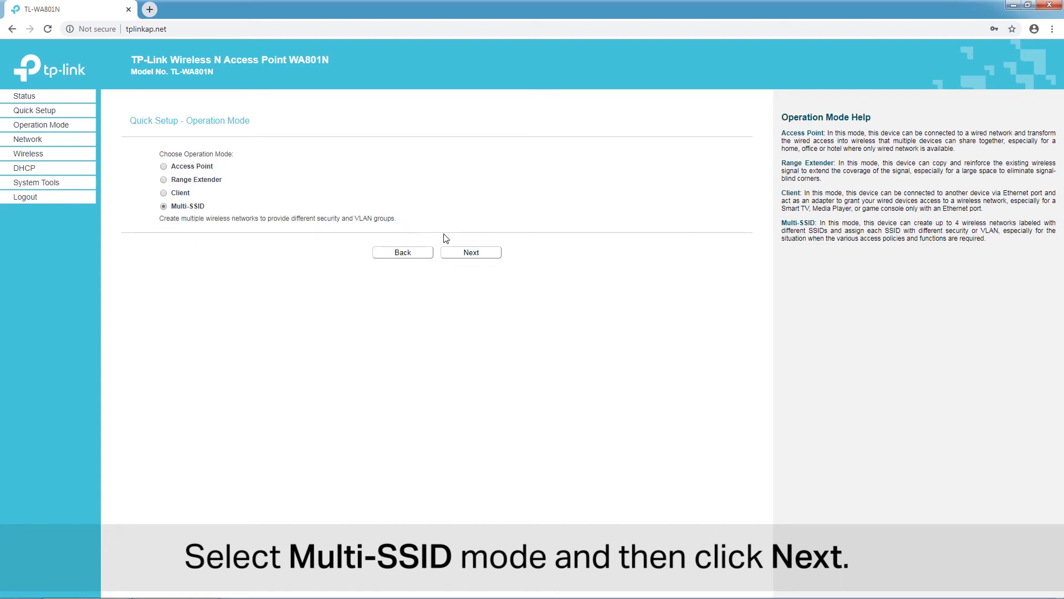
pyautogui.click(471, 252)
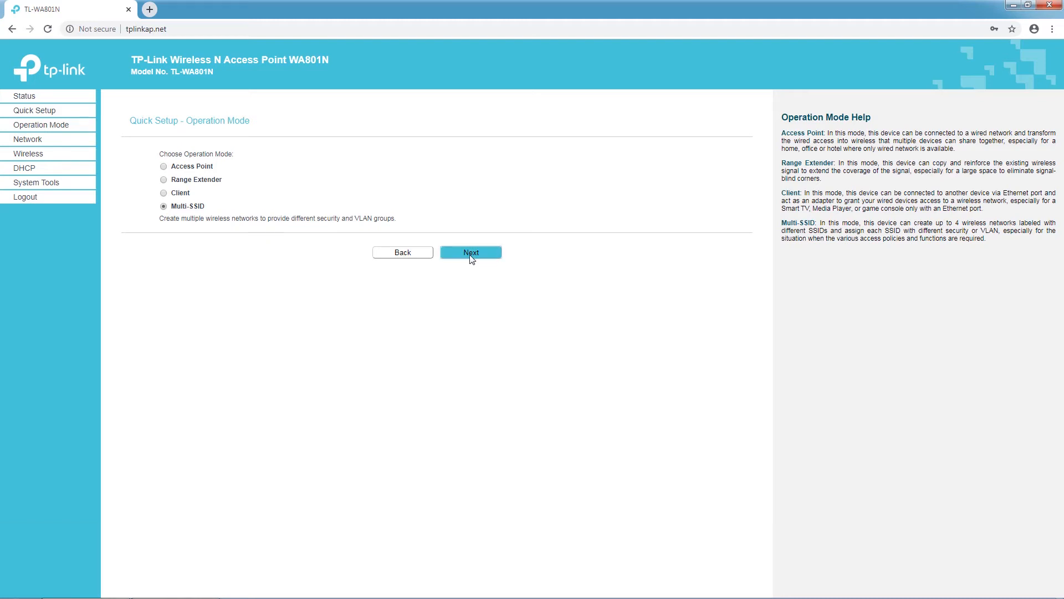
pyautogui.click(471, 252)
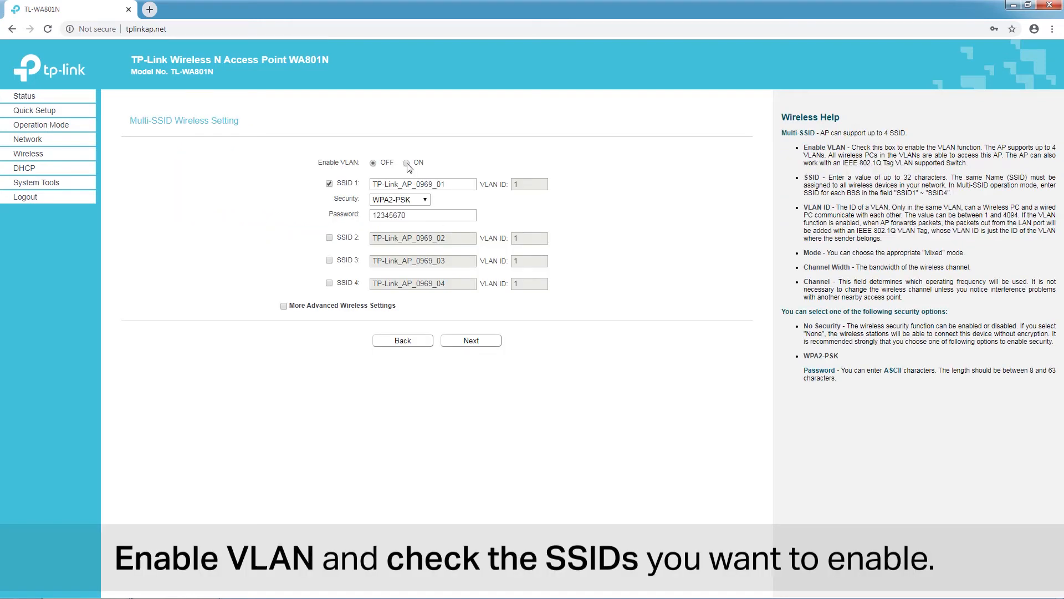
pyautogui.click(407, 163)
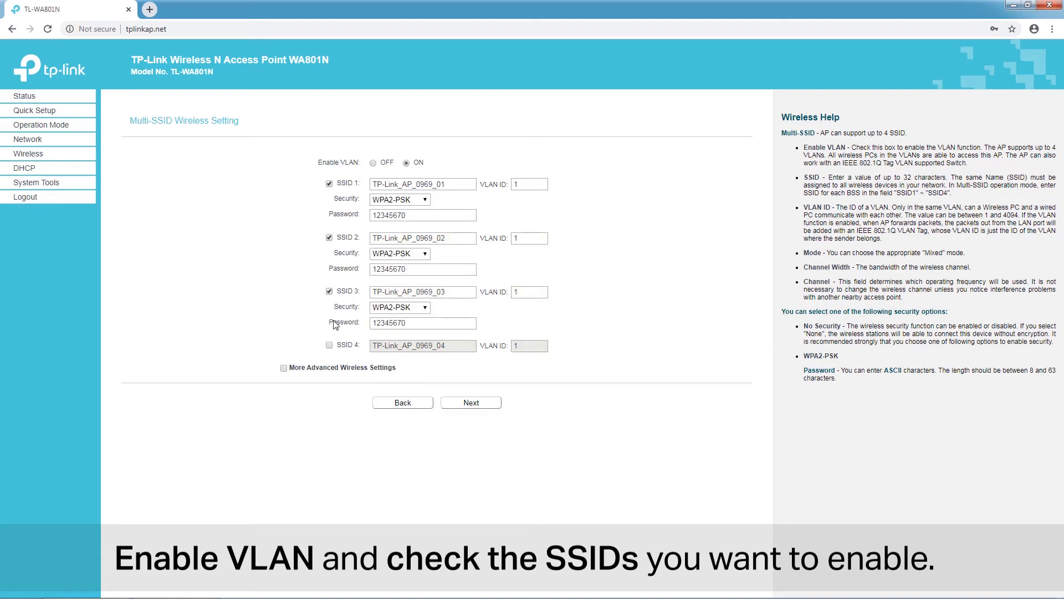
pyautogui.click(329, 344)
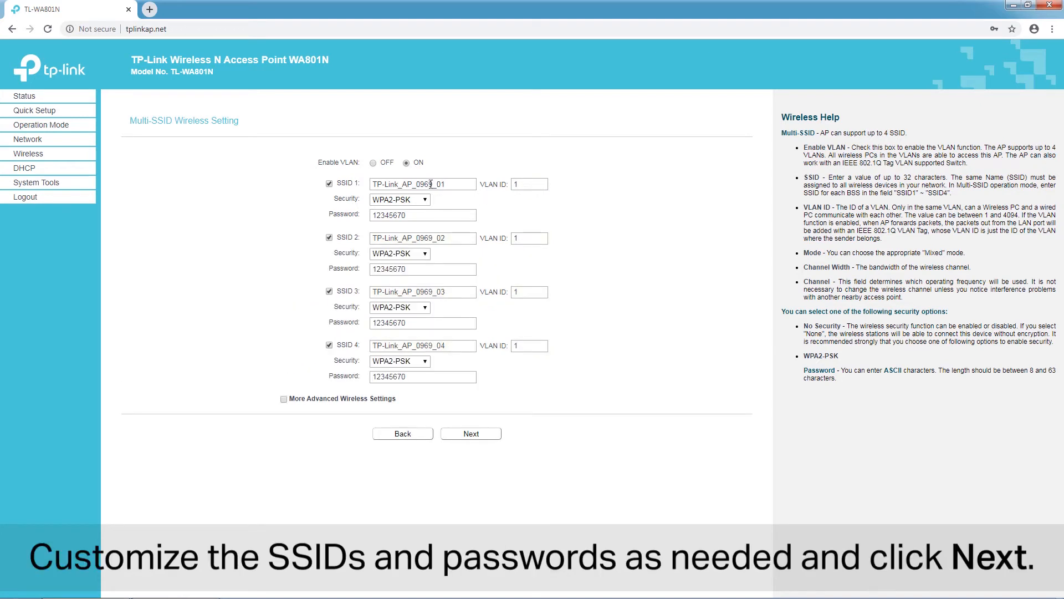
pyautogui.doubleClick(424, 184)
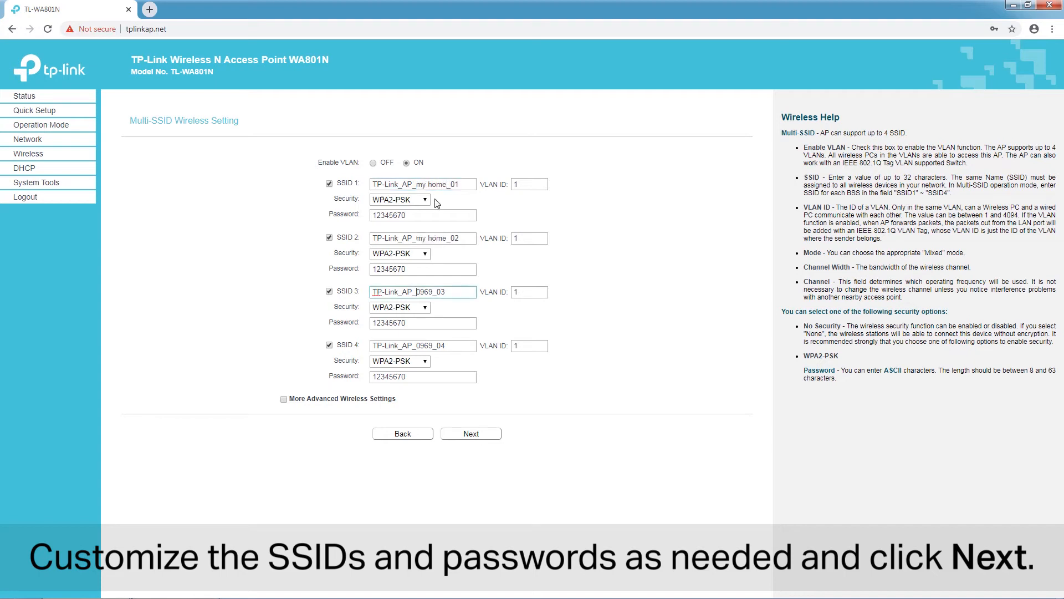
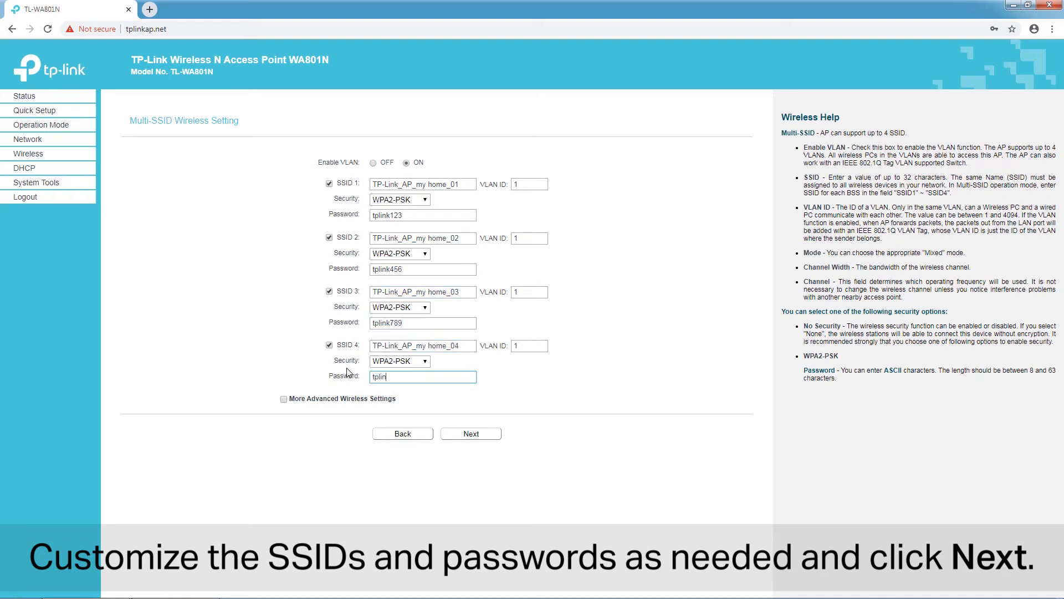
pyautogui.click(471, 433)
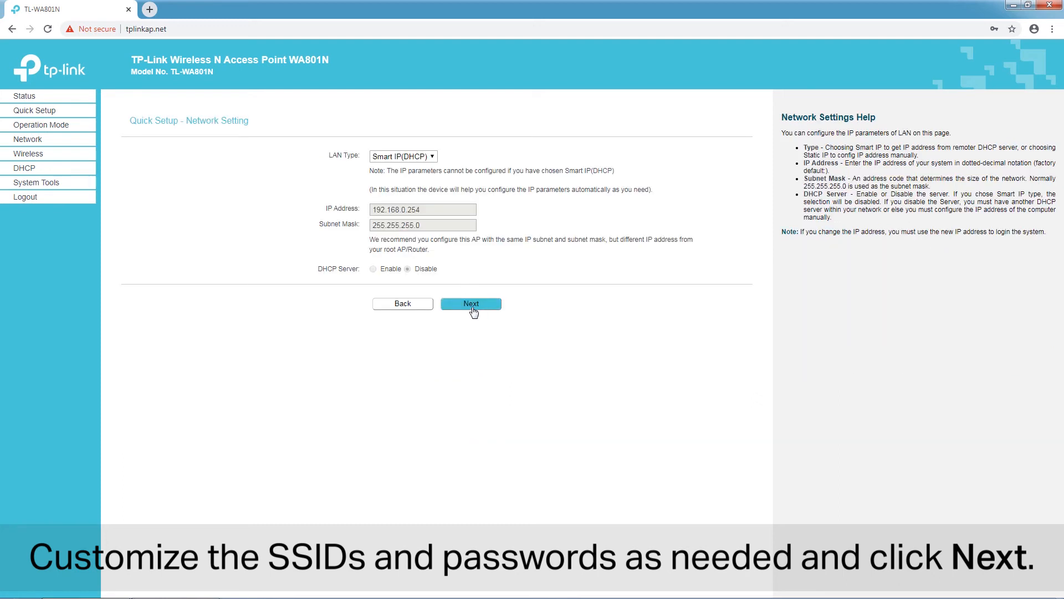
# - Keep the default network settings, review the configuration, and finish Quick Setup
pyautogui.click(471, 304)
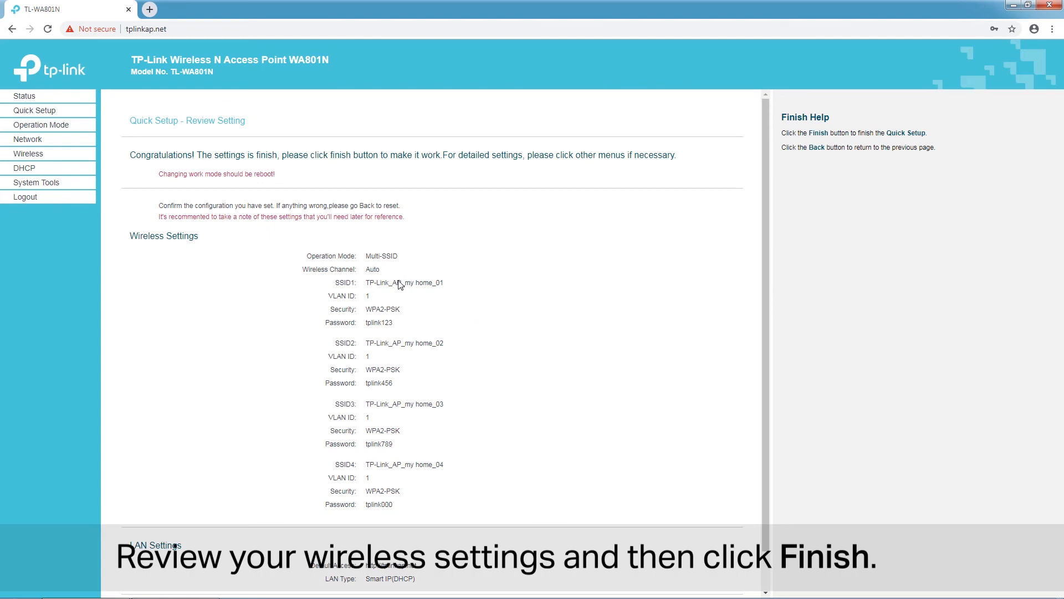
pyautogui.scroll(-3)
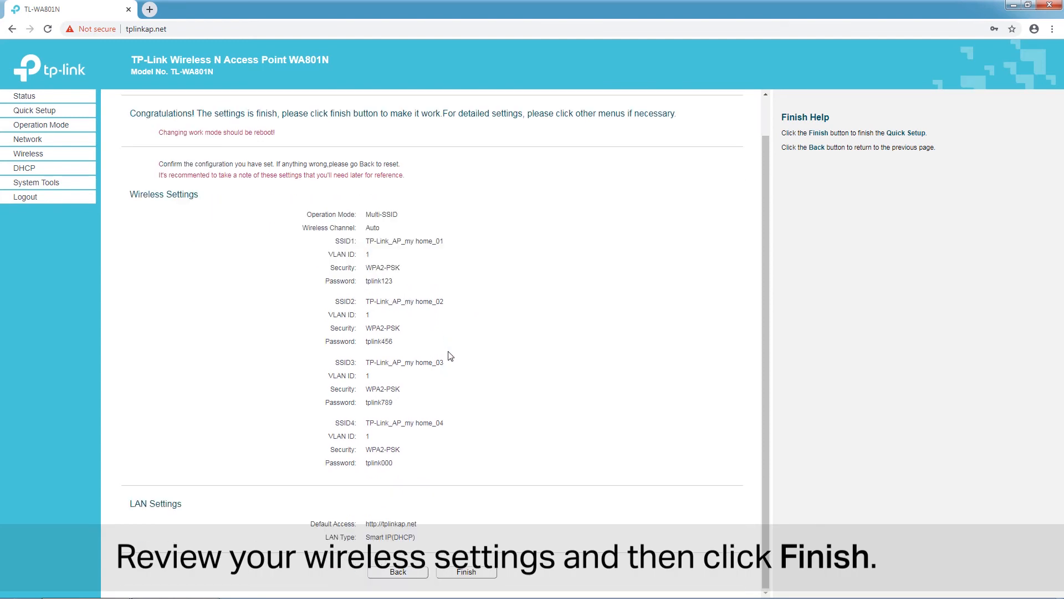
pyautogui.click(467, 572)
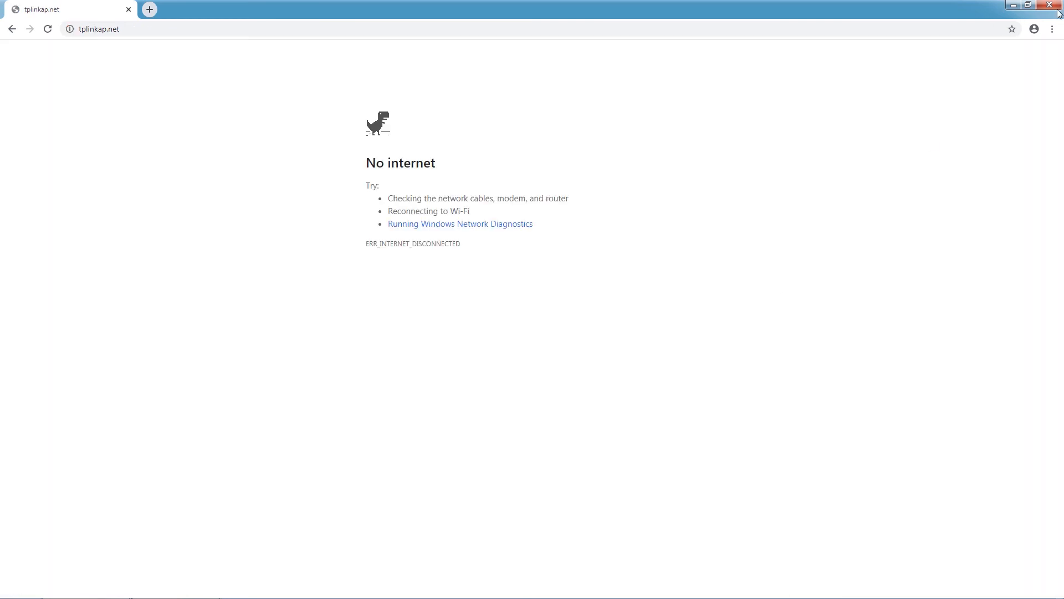
pyautogui.click(1049, 6)
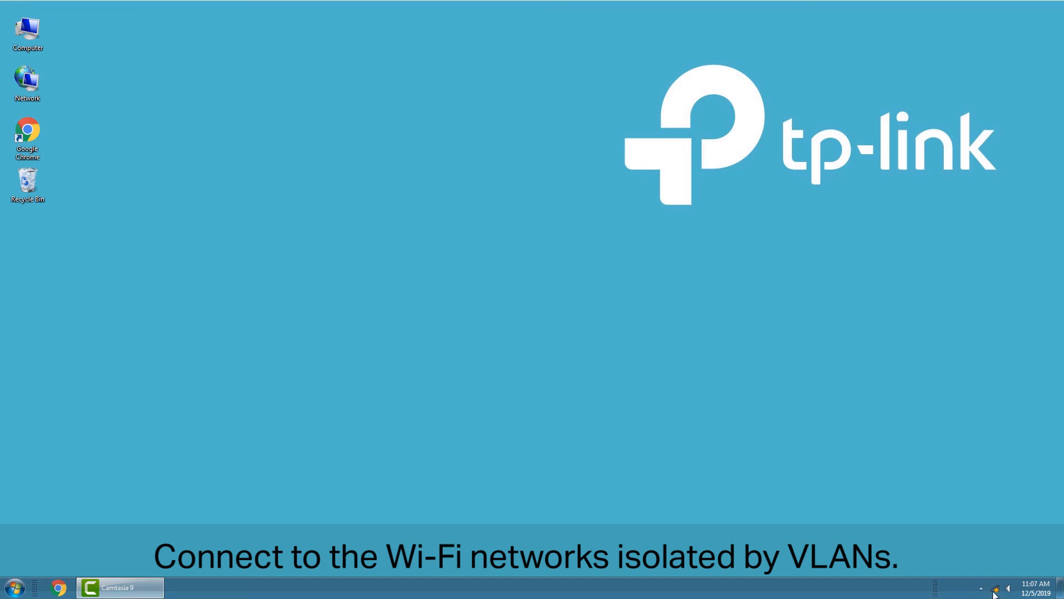
pyautogui.click(994, 588)
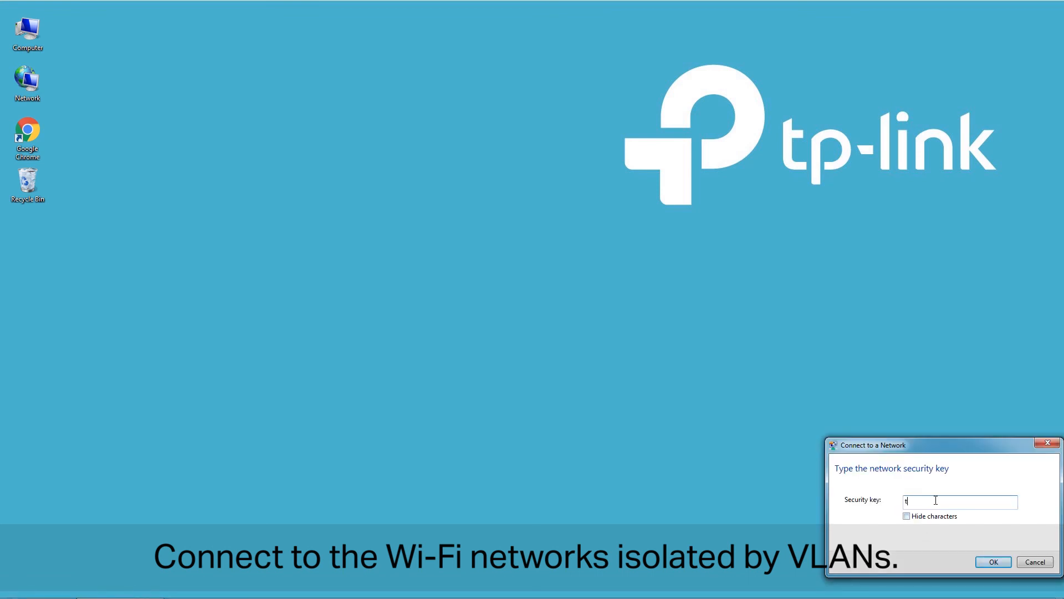
pyautogui.click(995, 561)
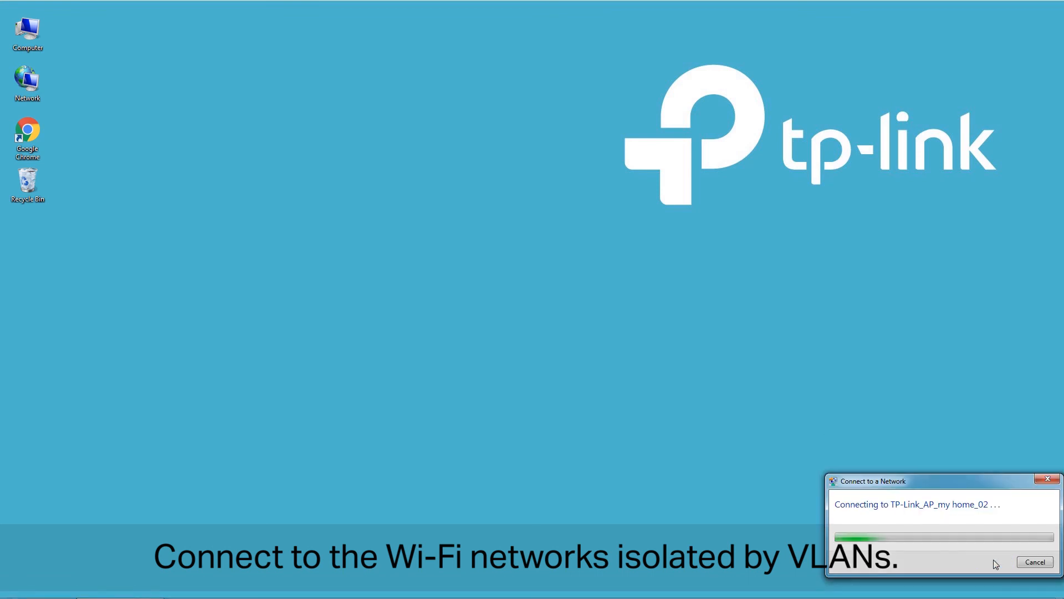